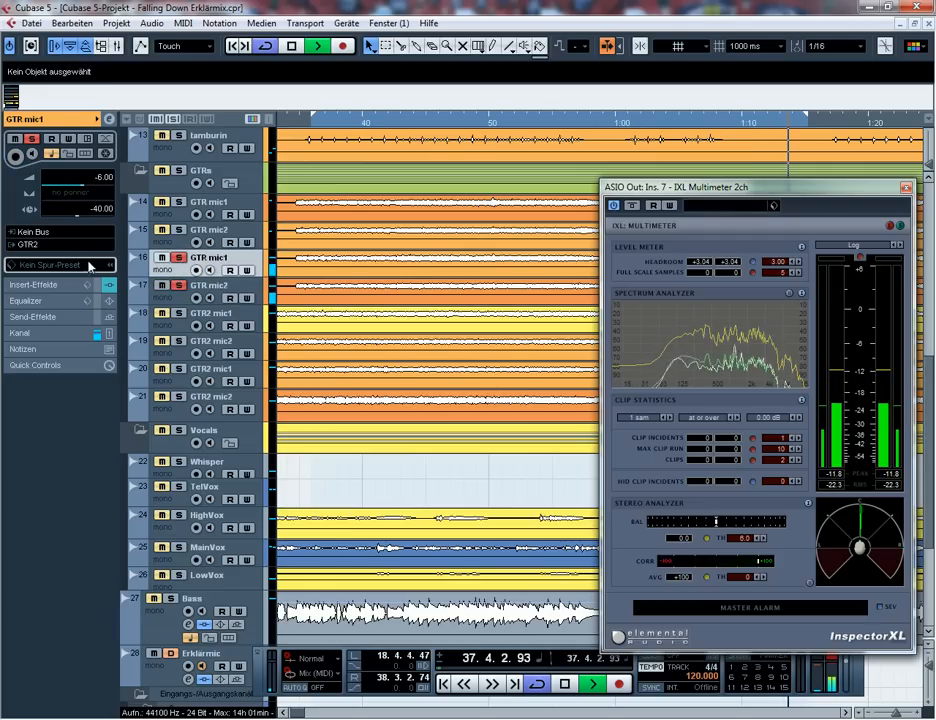
# Bring up the SSL Channel Mono preset menu on the GTR mic1 track.
pyautogui.scroll(-3)
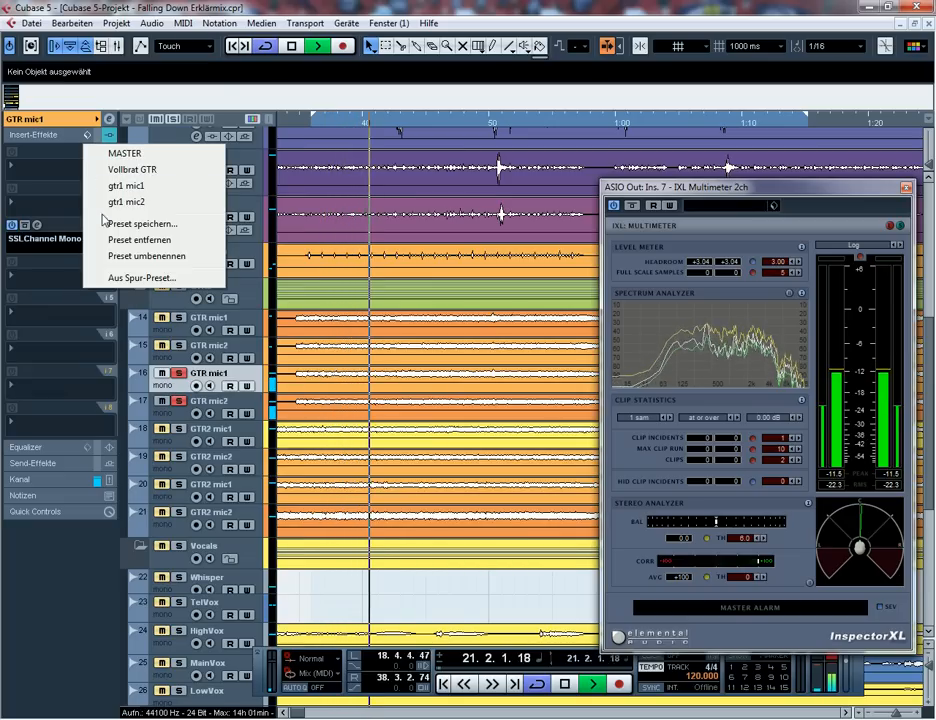
# Save the current SSL channel strip settings as a new named preset.
pyautogui.click(142, 224)
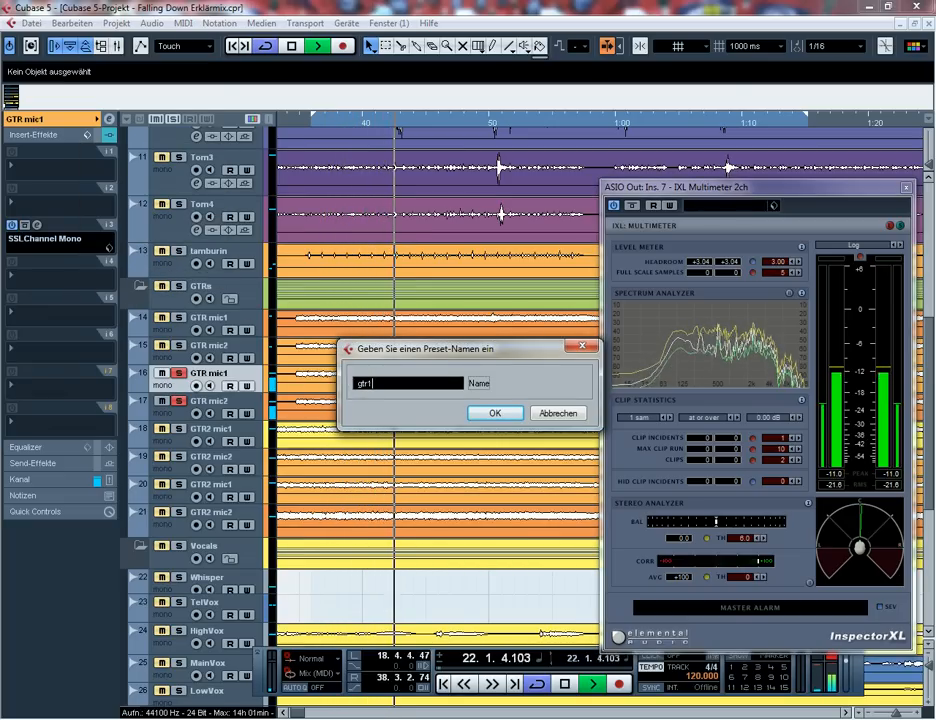
pyautogui.click(494, 412)
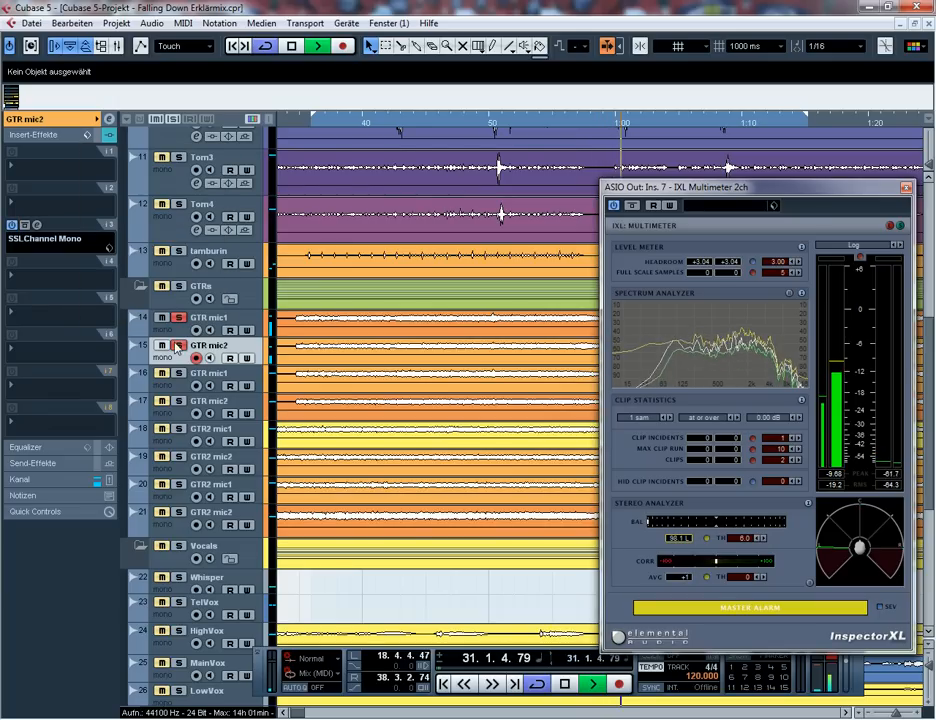
# Route the GTR mic1 track's output from ASIO Out to Group 3.
pyautogui.click(210, 316)
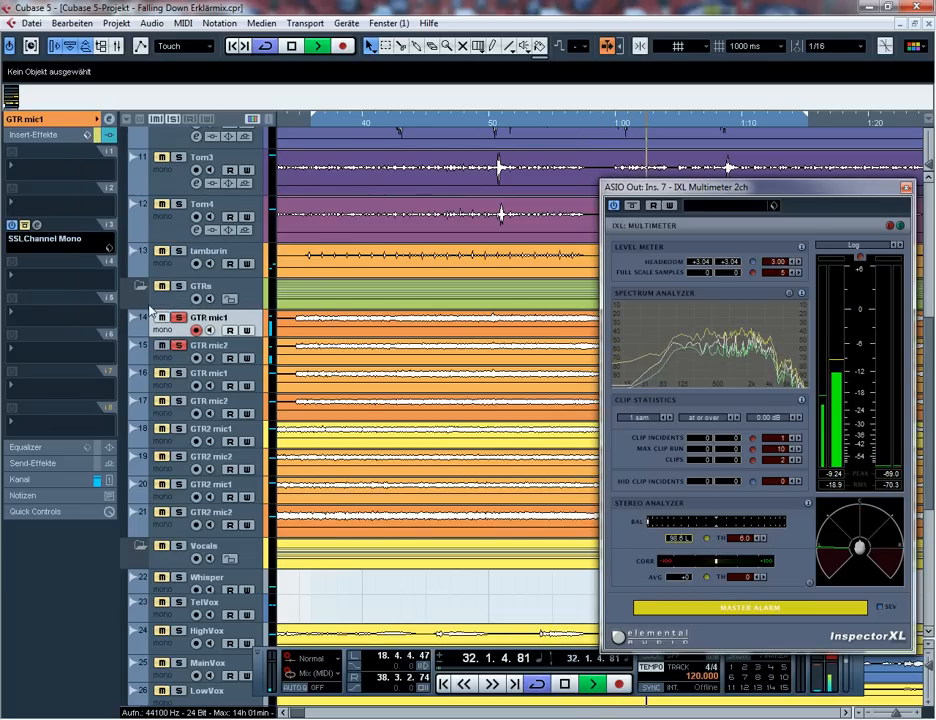
pyautogui.click(210, 344)
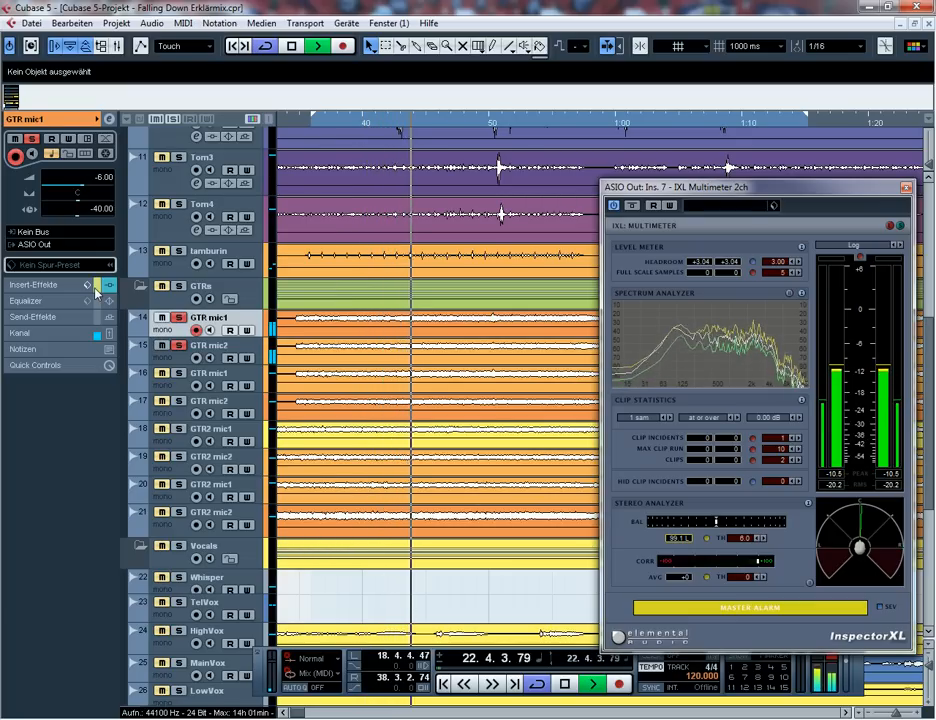
pyautogui.click(210, 344)
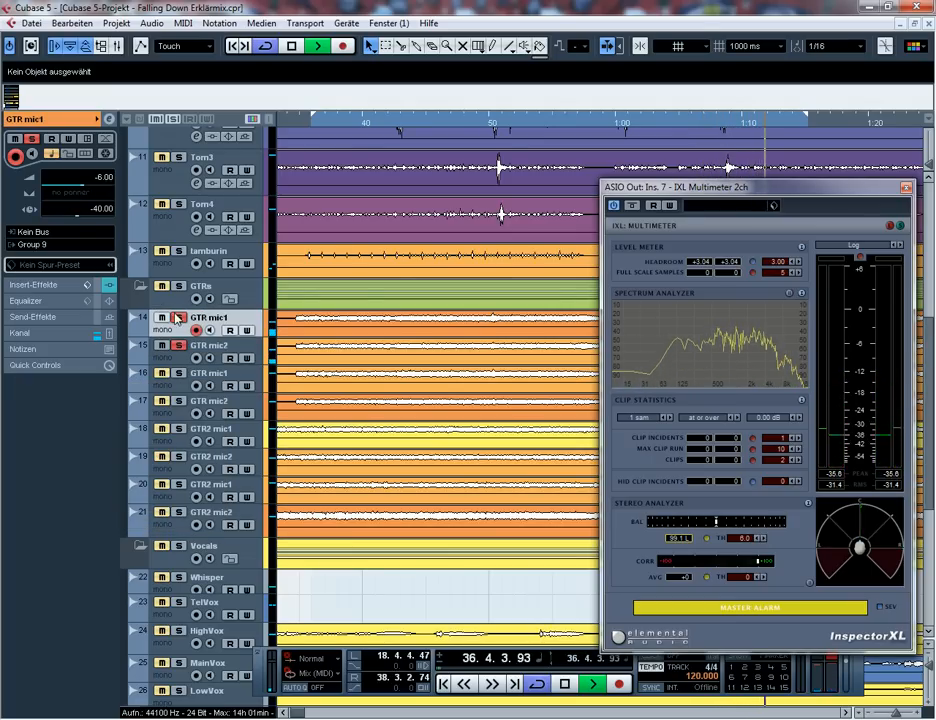
# Scroll the track list down to the group channel tracks near ASIO Out.
pyautogui.scroll(-3)
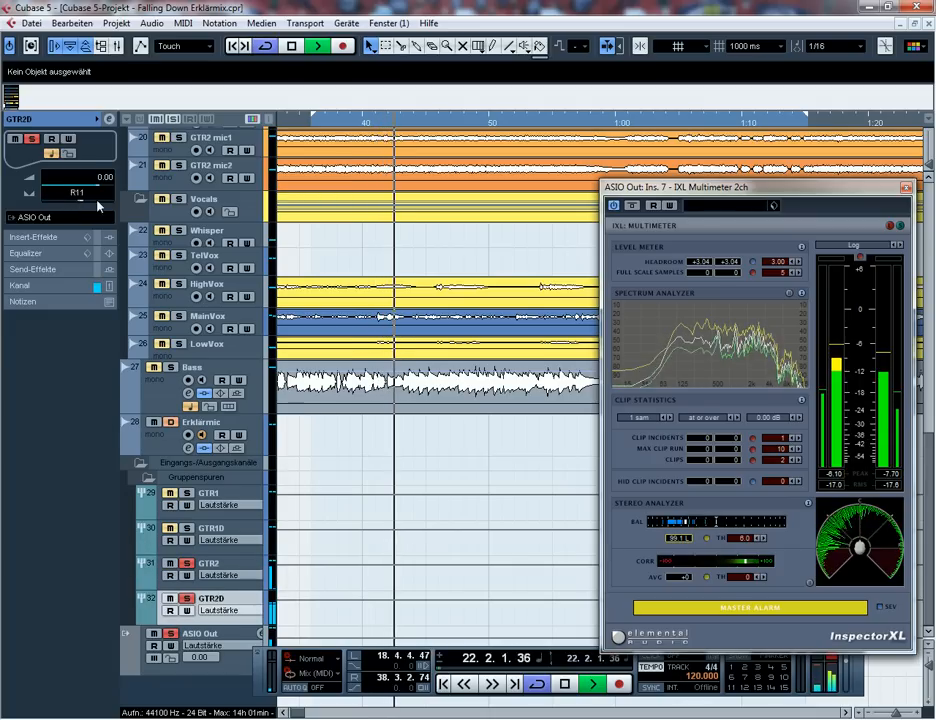
# Add a new mono group channel track via the track list context menu.
pyautogui.rightClick(210, 564)
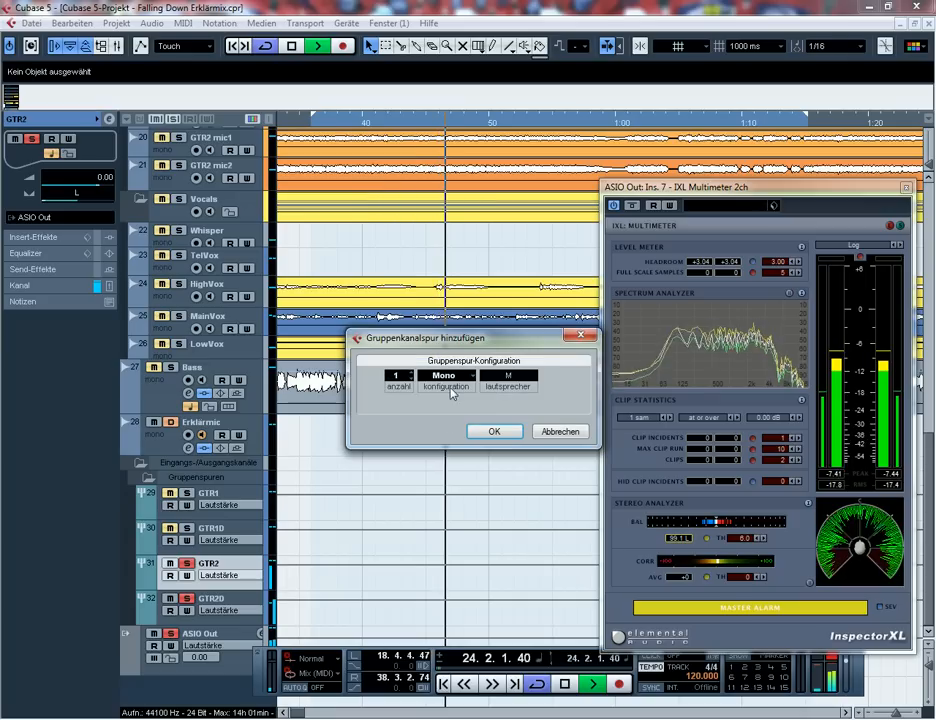
pyautogui.click(492, 432)
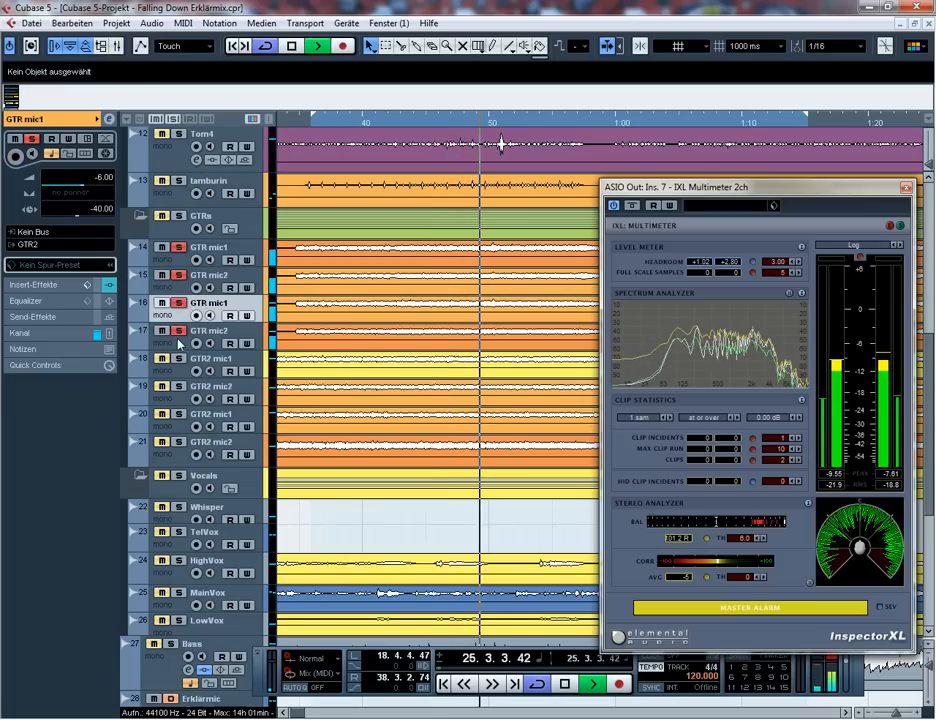
pyautogui.scroll(-3)
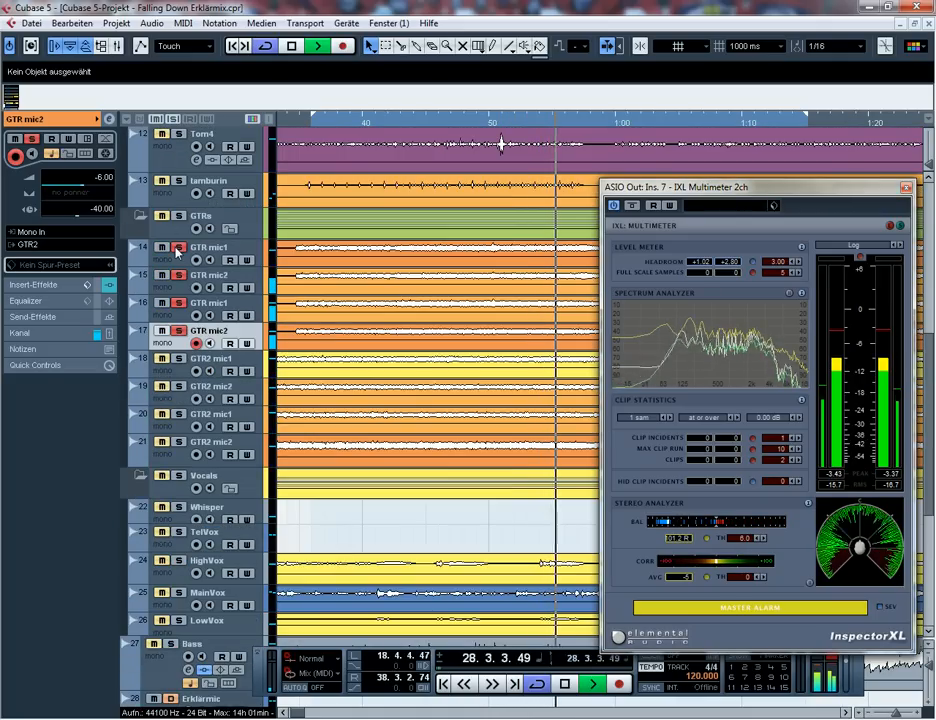
pyautogui.scroll(-3)
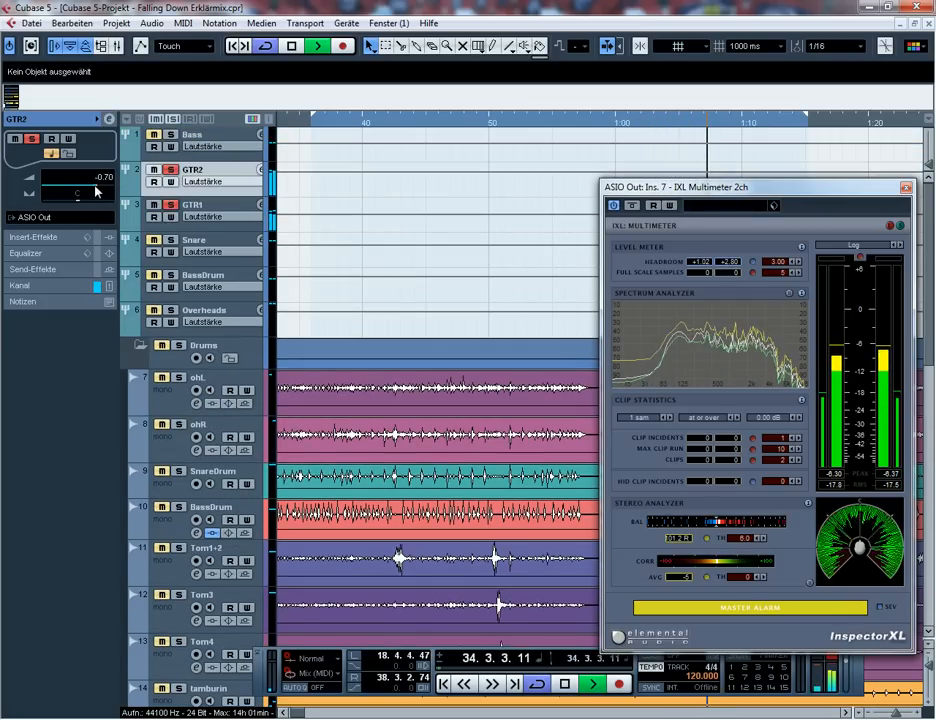
# Open the insert effect list for an empty slot on the GTR2 group track.
pyautogui.moveTo(98, 192); pyautogui.dragTo(78, 194)
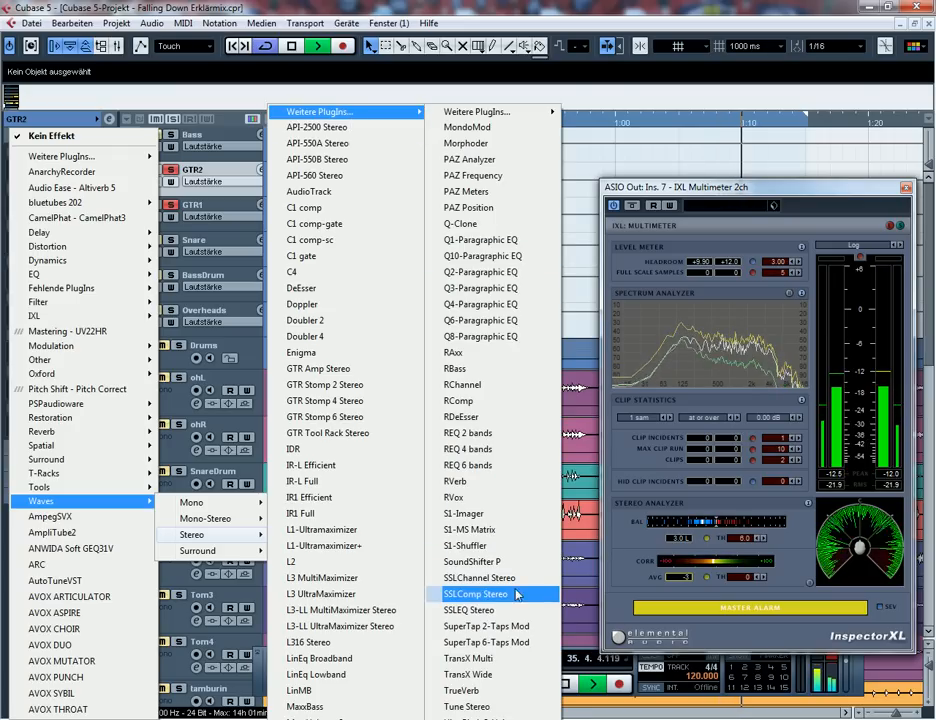
# Load SSLChannel Stereo from Weitere Plugins as an insert on the GTR2 group.
pyautogui.click(478, 576)
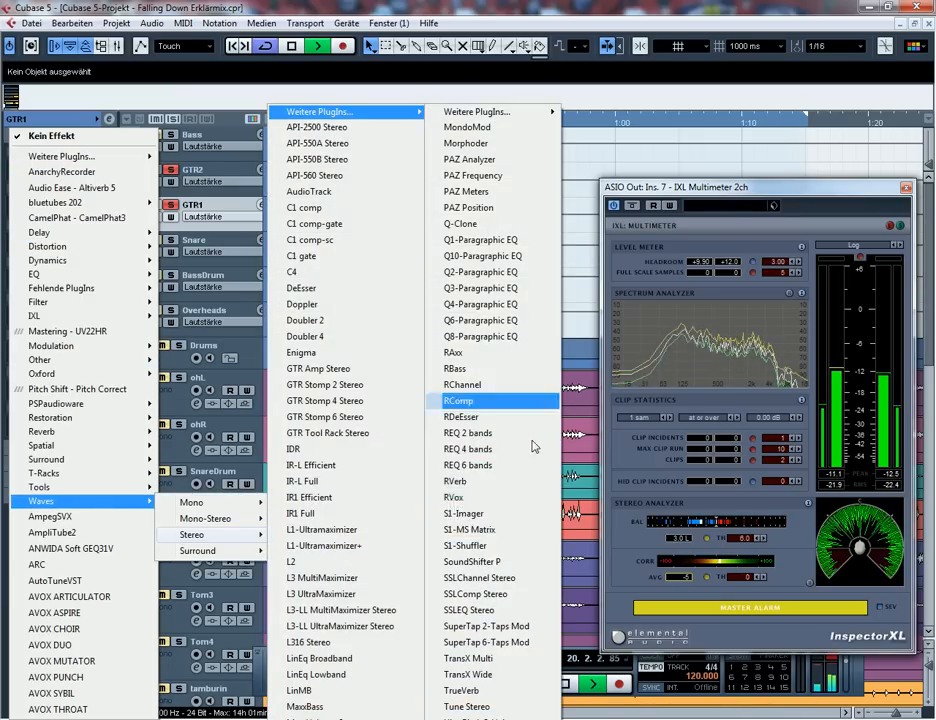
pyautogui.click(480, 576)
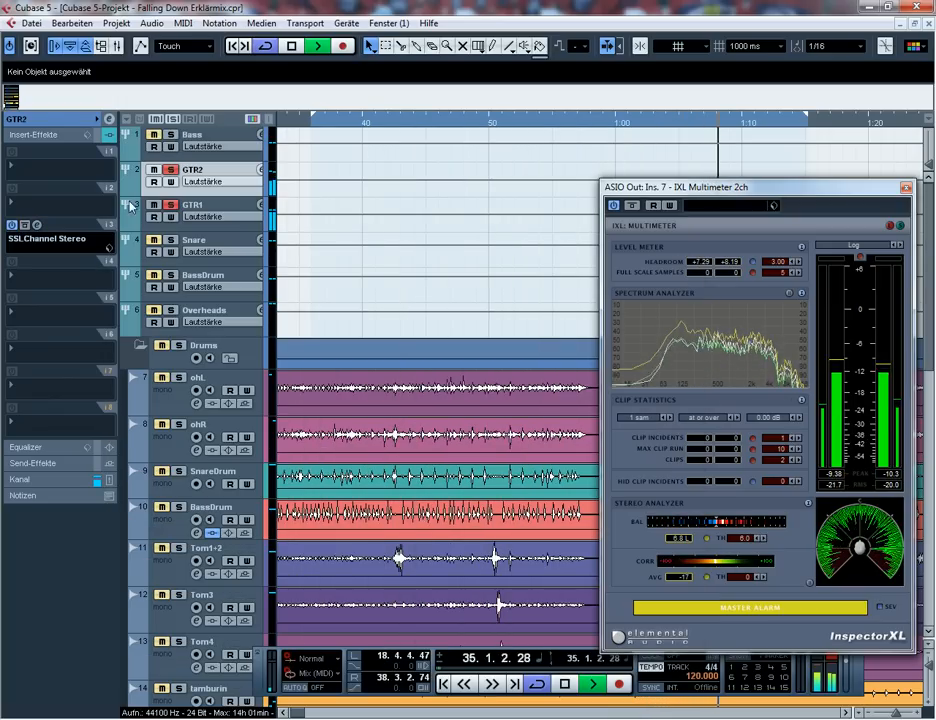
# Add a new group track via Spur hinzufügen > Gruppe.
pyautogui.rightClick(200, 168)
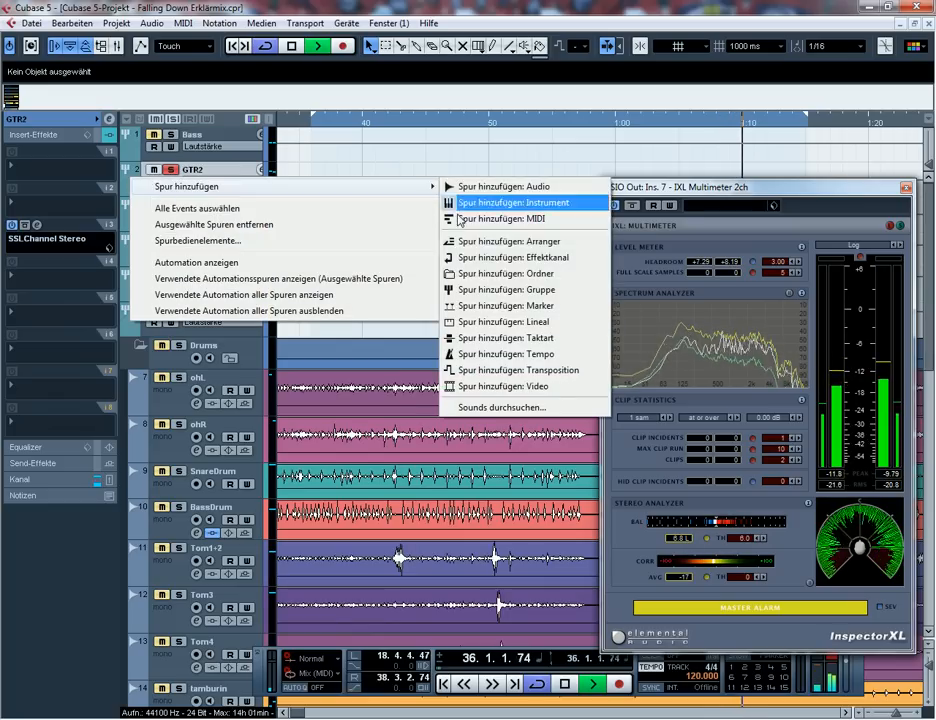
pyautogui.click(506, 288)
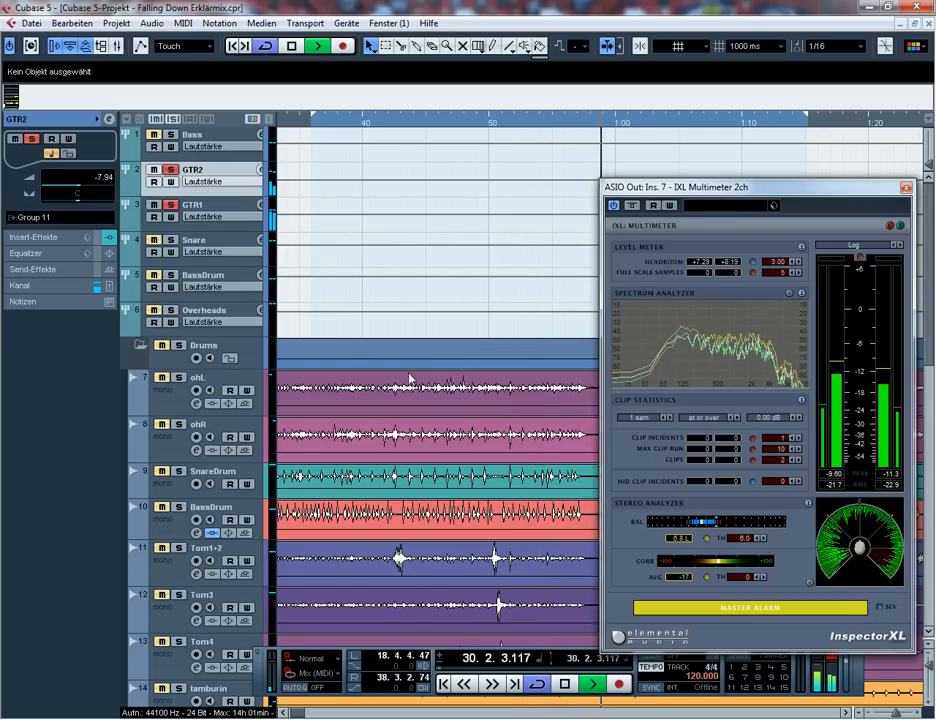
pyautogui.scroll(-3)
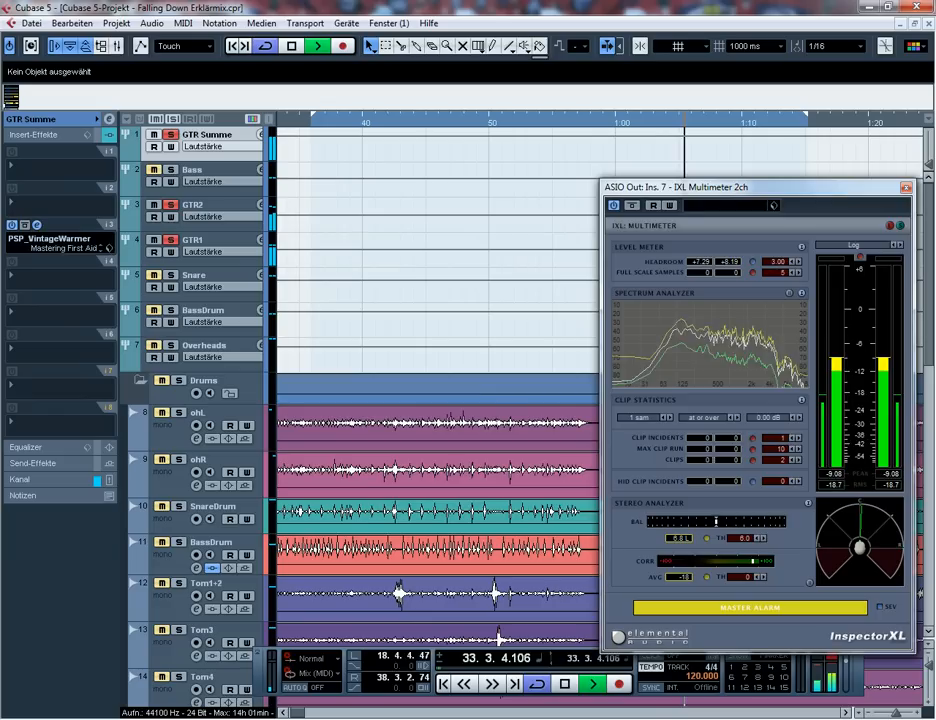
# Open the PSP VintageWarmer editor window on the GTR Summe group track.
pyautogui.click(50, 244)
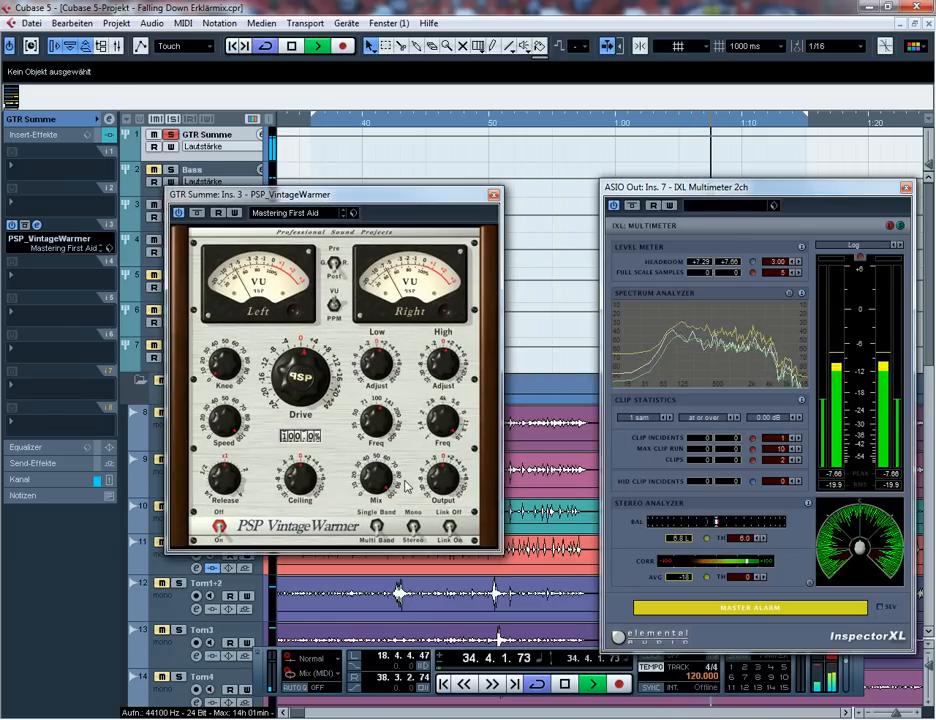